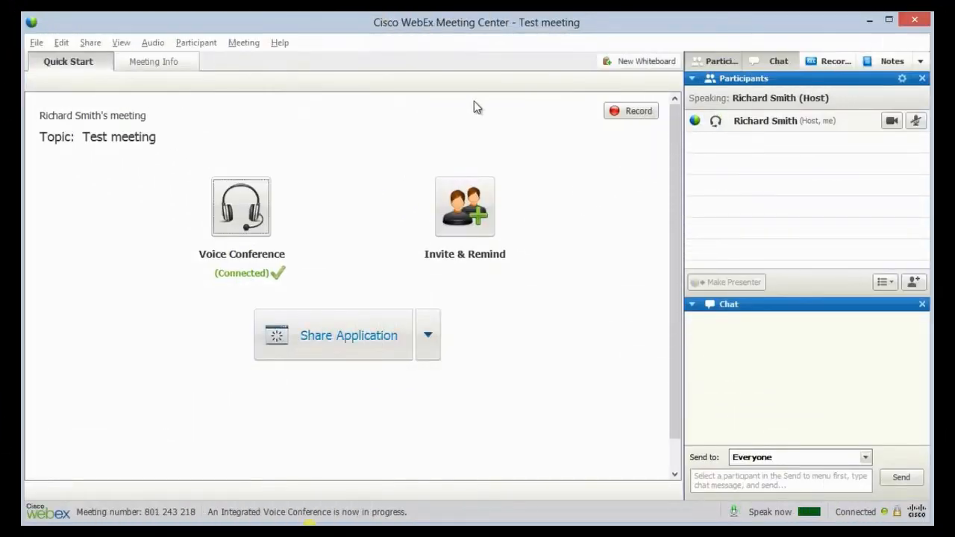
- Start WebEx's own recording of the Test meeting from the Recorder panel
click(832, 60)
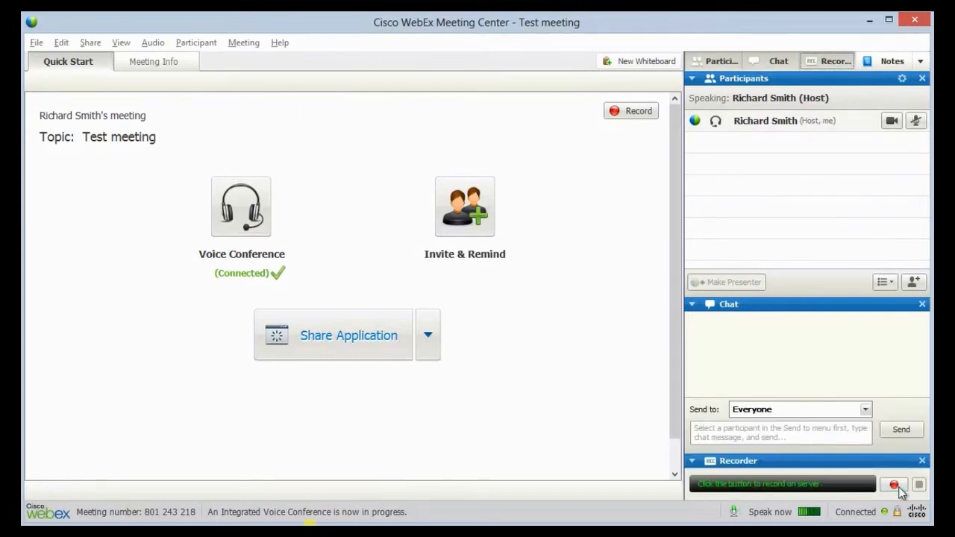
mouse_move(894, 485)
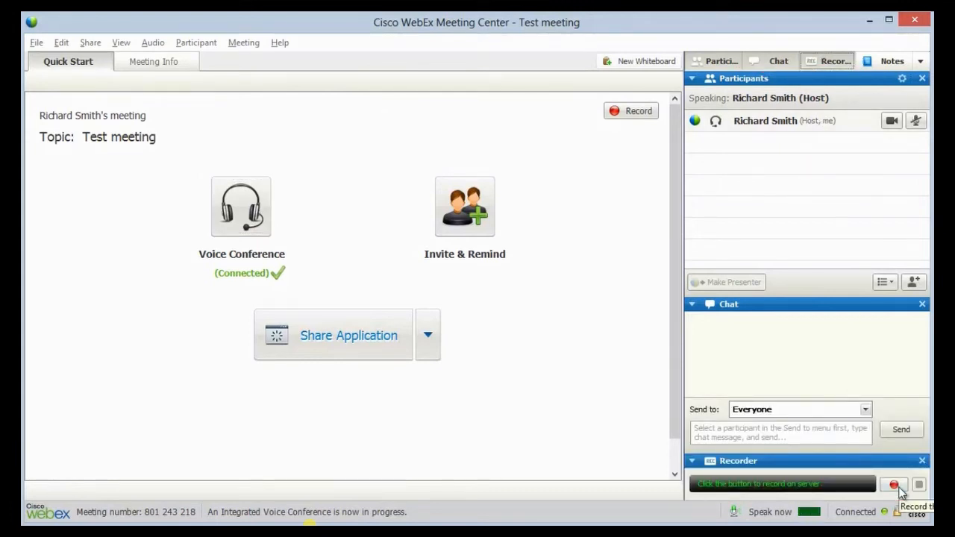
click(894, 485)
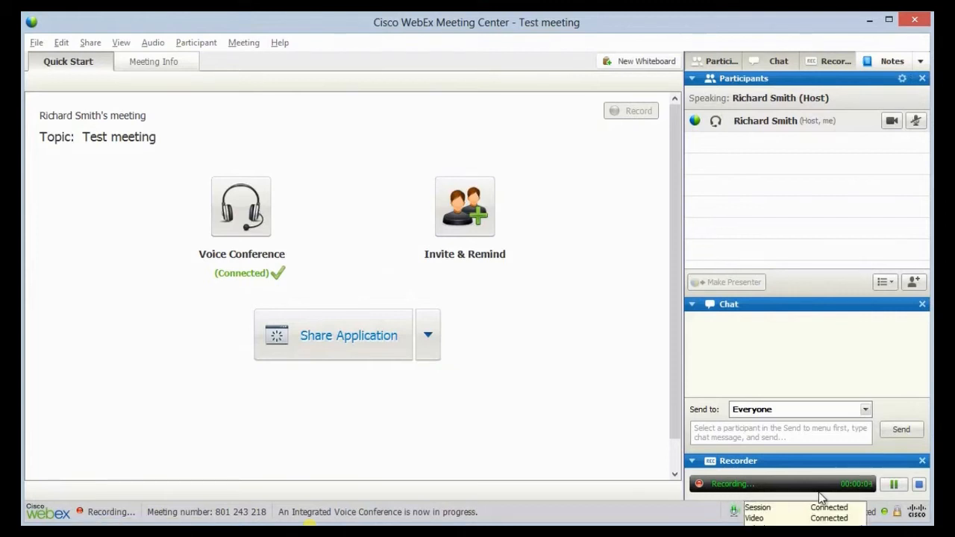
mouse_move(864, 498)
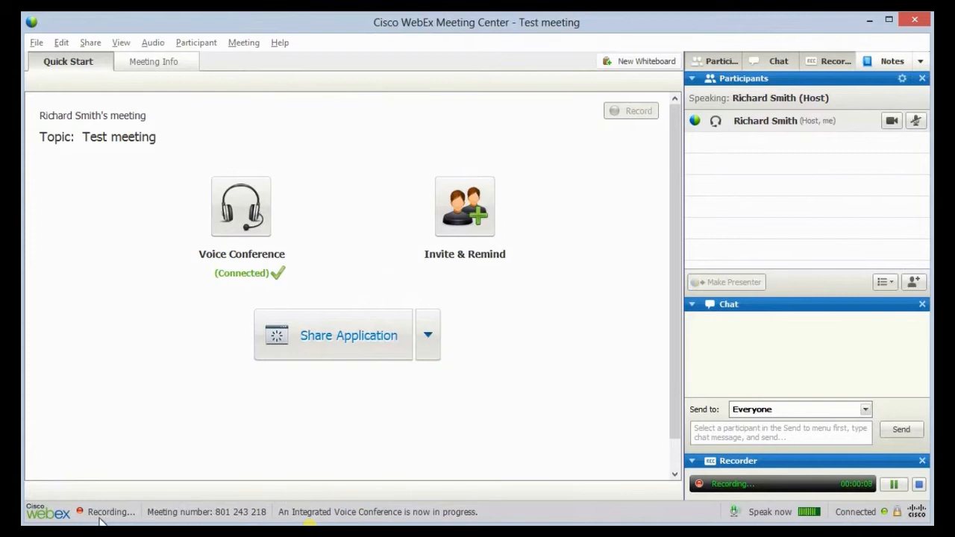
mouse_move(520, 516)
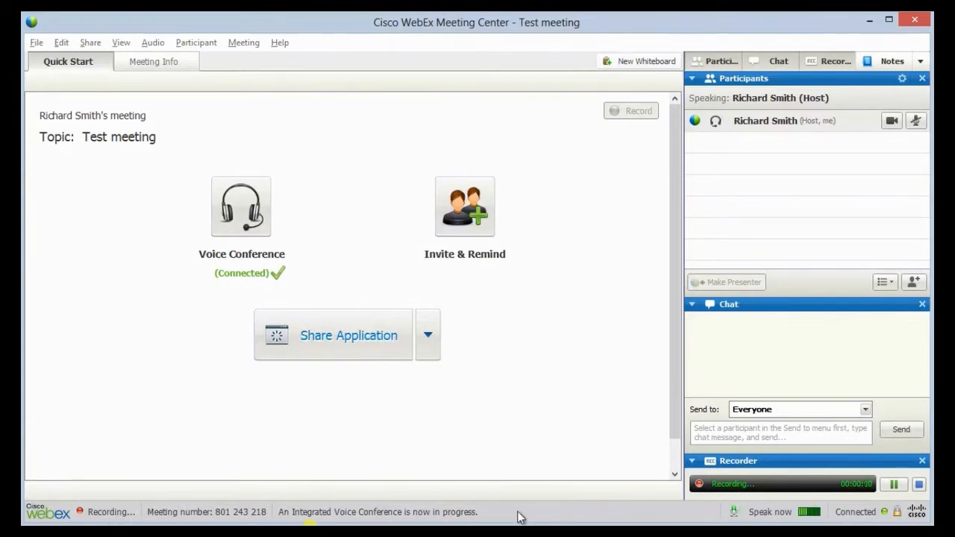
click(922, 460)
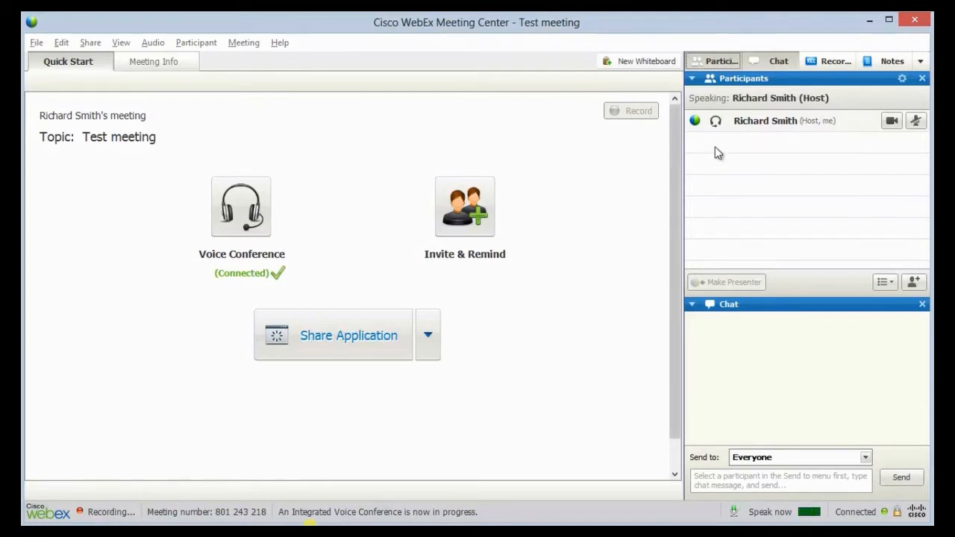
- Read through Apowersoft's 'Free Way to Record Webex Meeting' article down to the recorder link
click(833, 61)
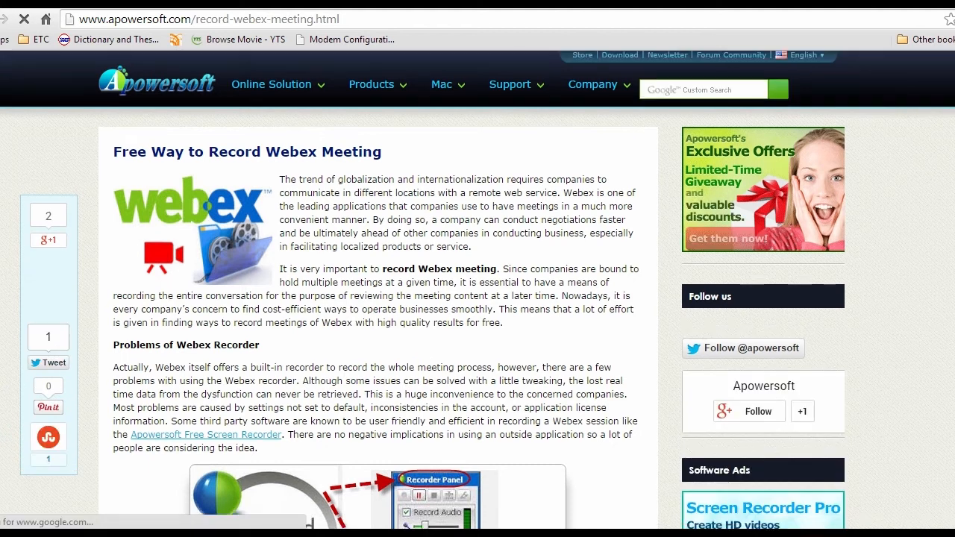
scroll(down, 3)
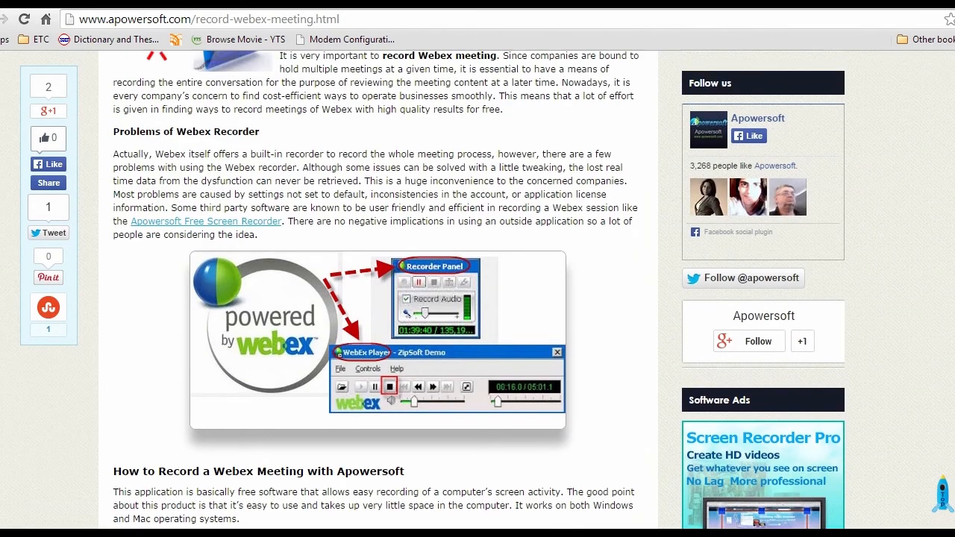
scroll(down, 3)
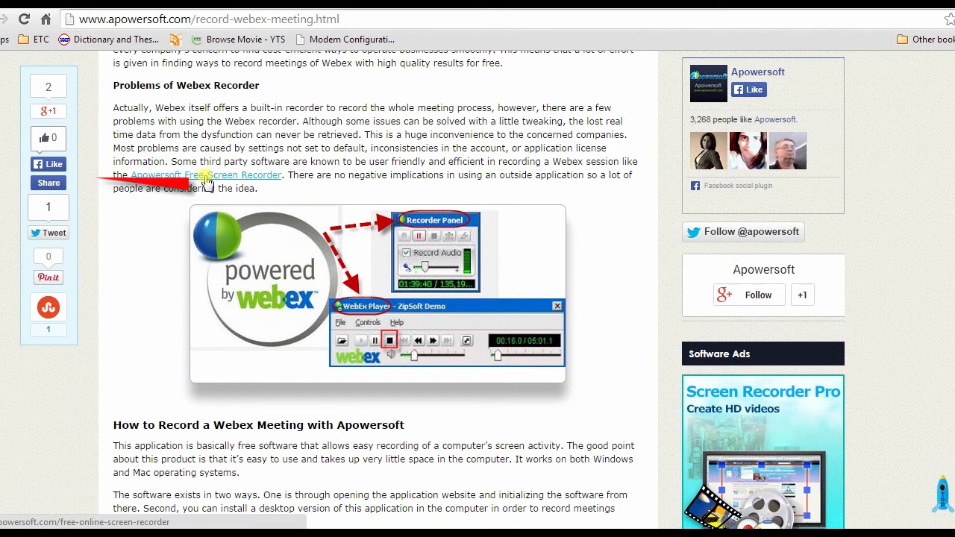
- Launch the Free Online Screen Recorder from its Apowersoft page, loading the Java applet
click(202, 175)
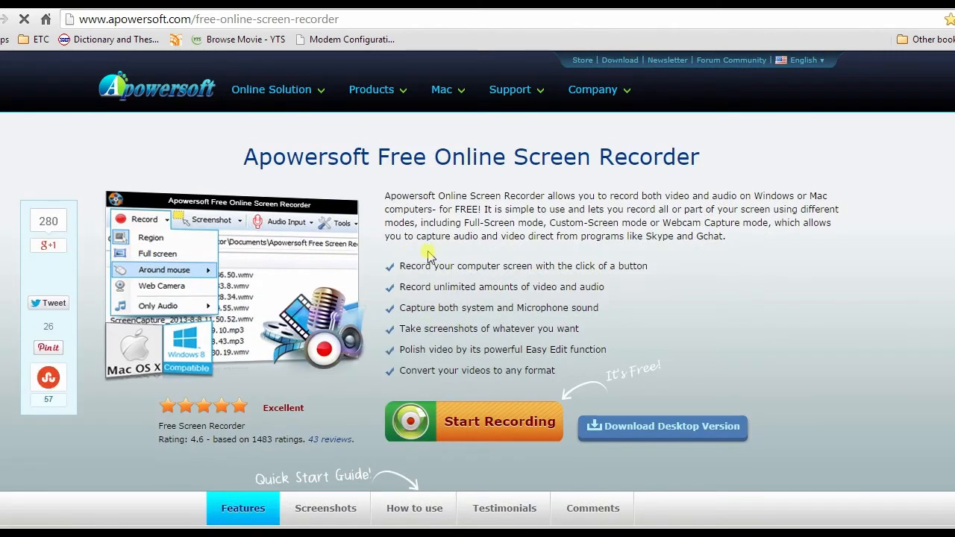
scroll(down, 3)
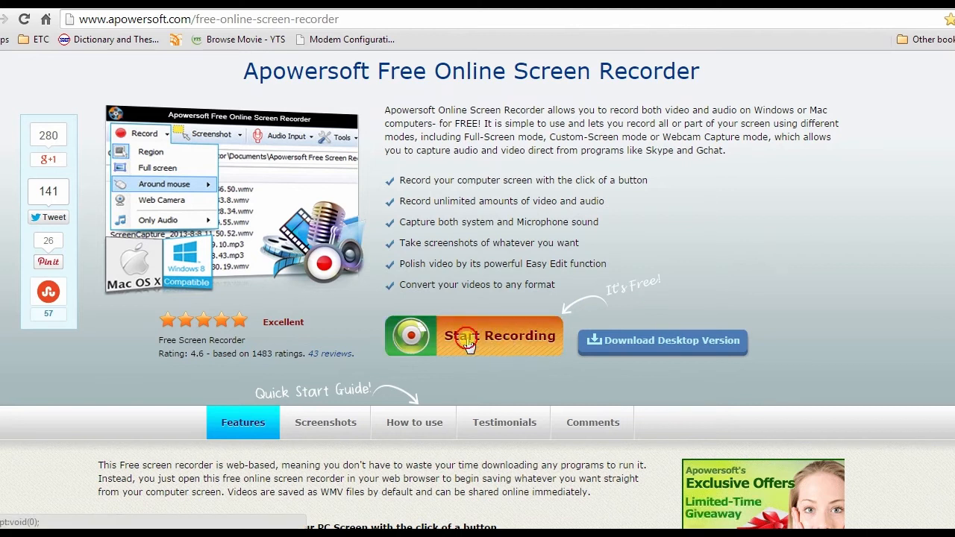
click(500, 336)
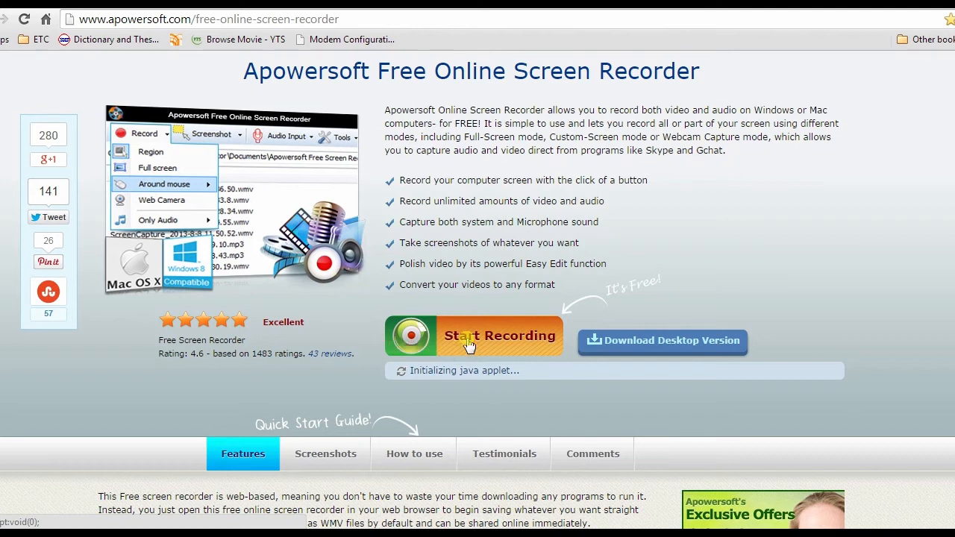
mouse_move(415, 358)
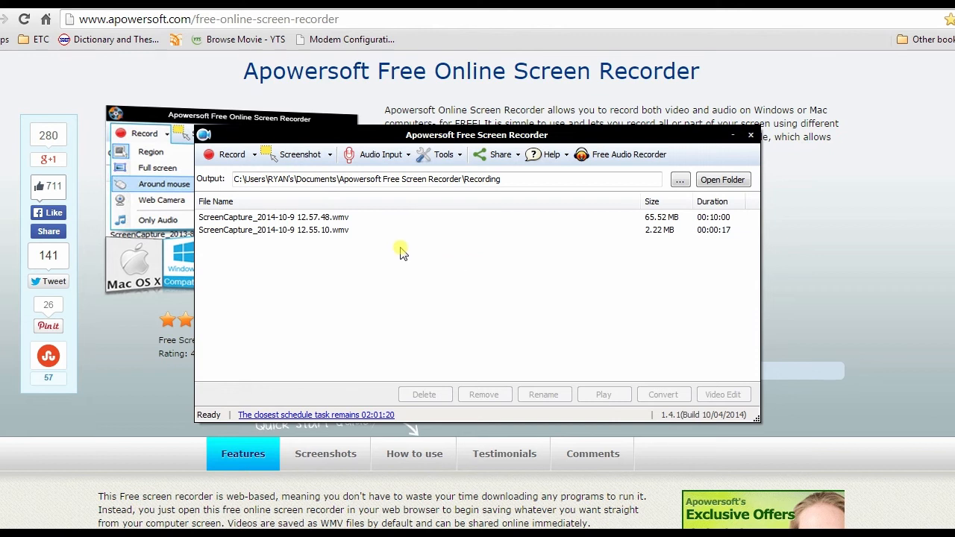
mouse_move(415, 251)
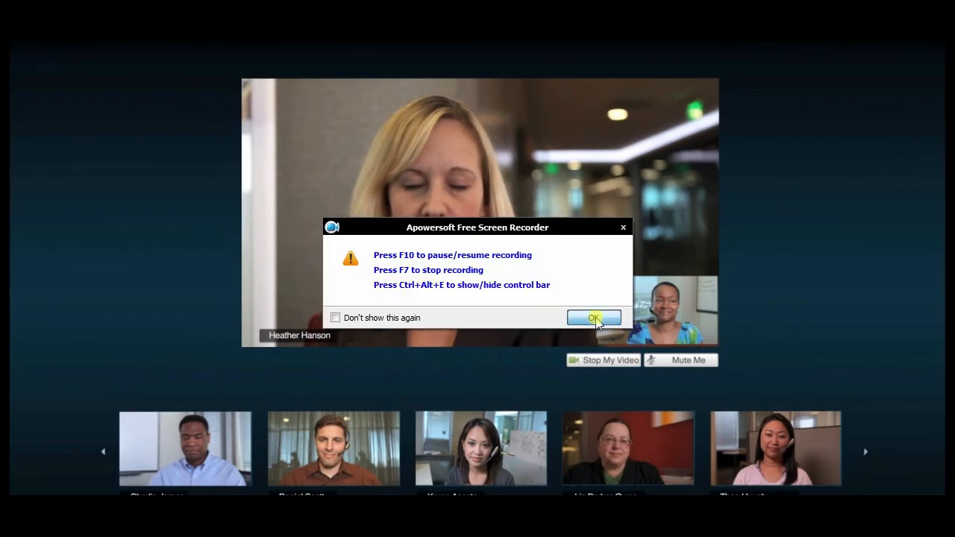
- Record the meeting with Apowersoft, stop, and view the capture file from the desktop
click(594, 318)
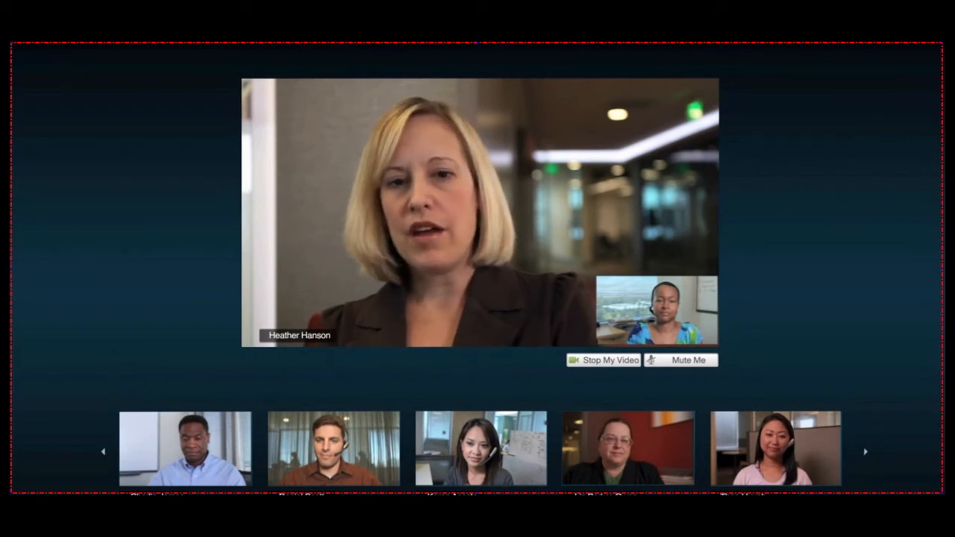
click(332, 447)
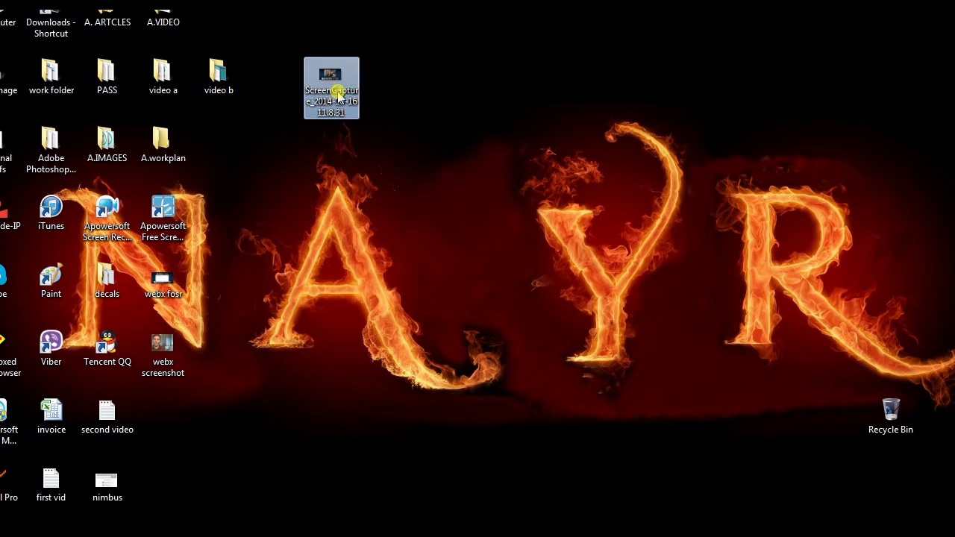
double_click(331, 87)
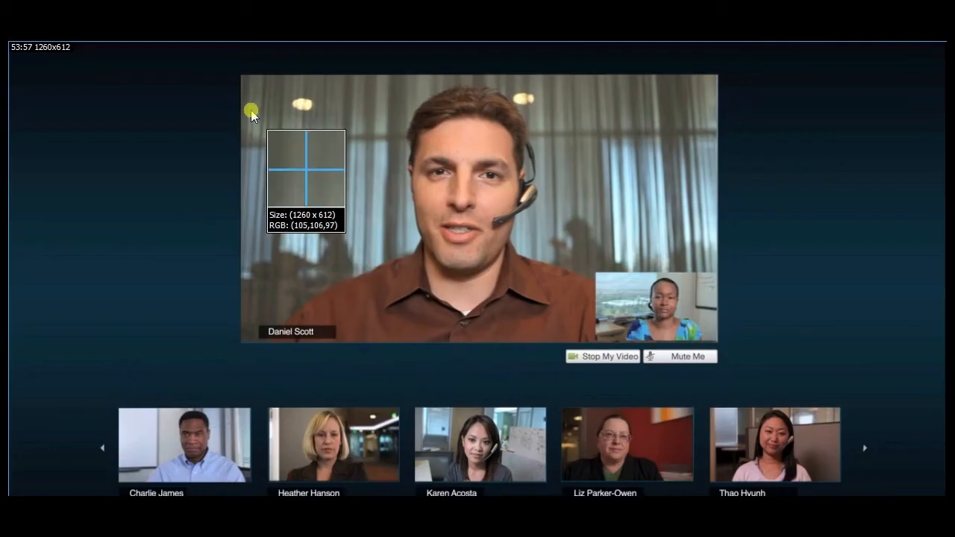
mouse_move(493, 325)
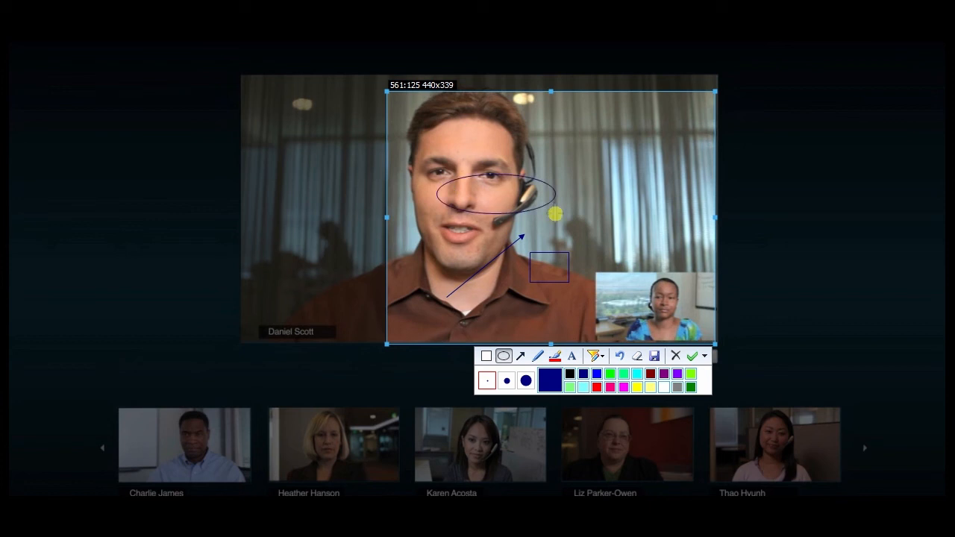
mouse_move(653, 355)
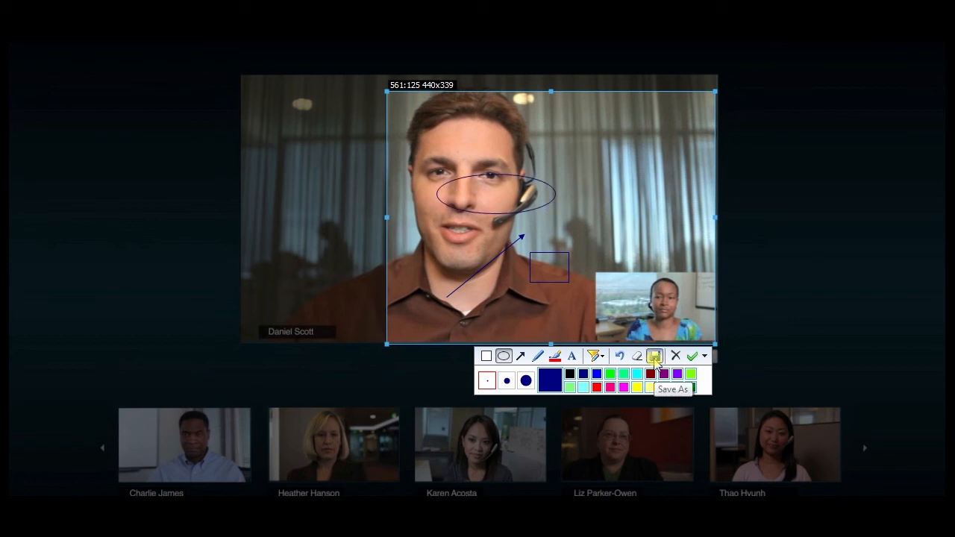
- Save the annotated screenshot of the presenter as a PNG file
click(654, 356)
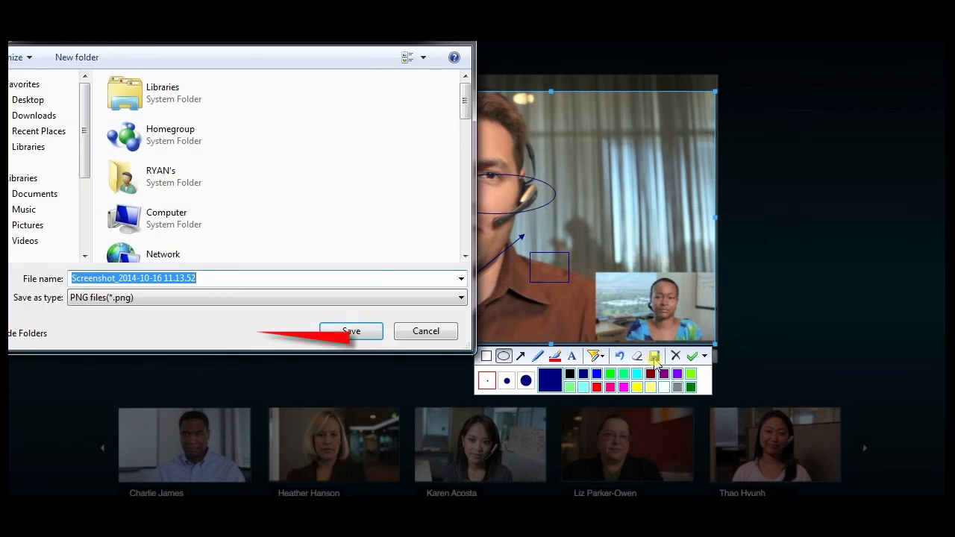
click(351, 331)
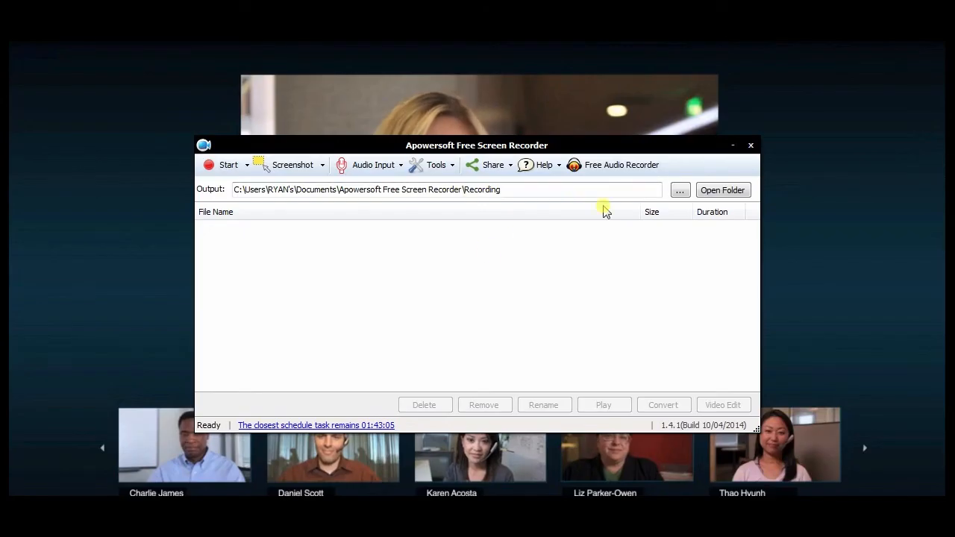
- Create a new scheduled task named task1 via Tools > Create schedule tasks
click(435, 165)
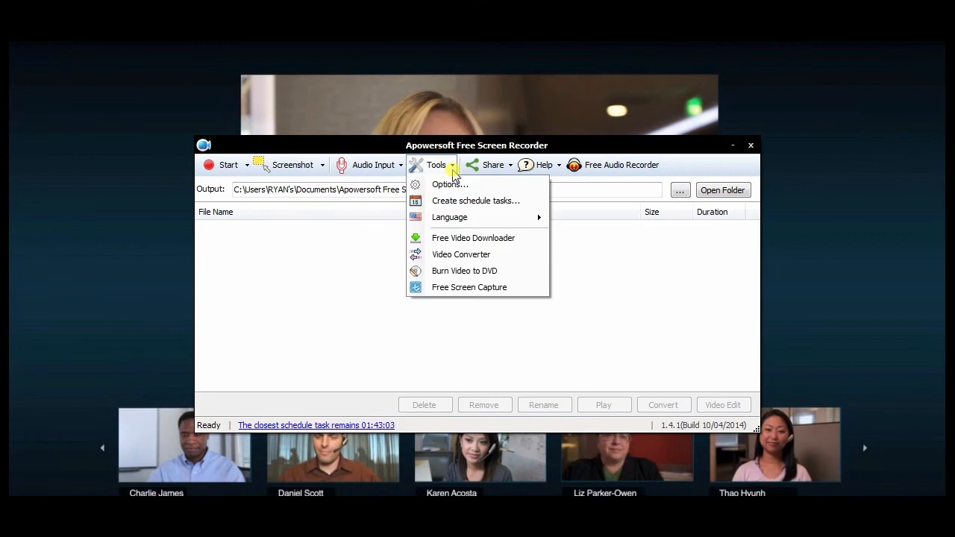
click(476, 200)
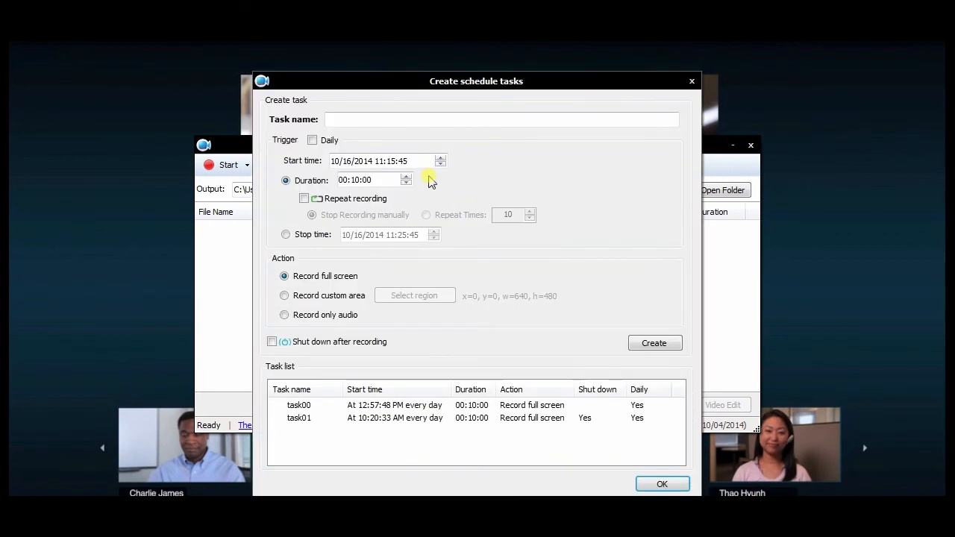
text(t)
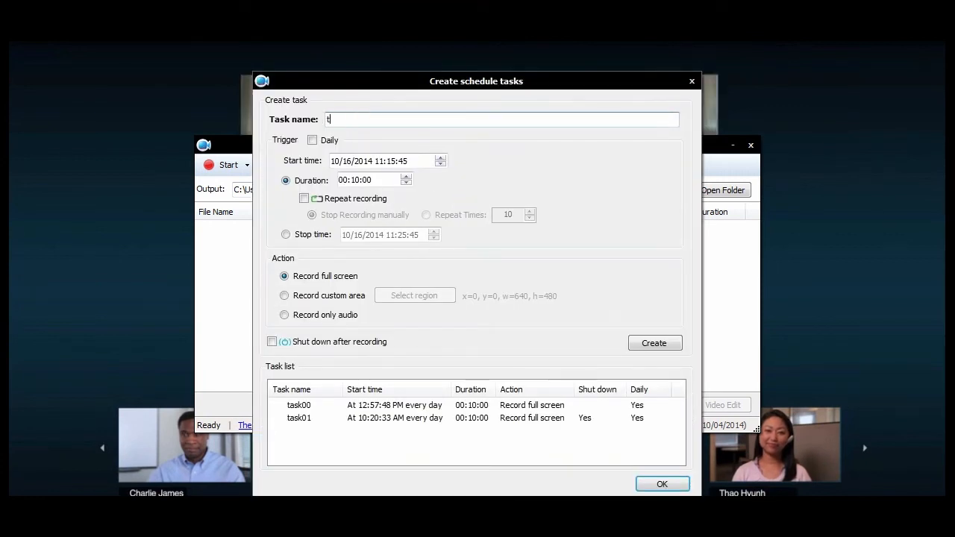
text(asko)
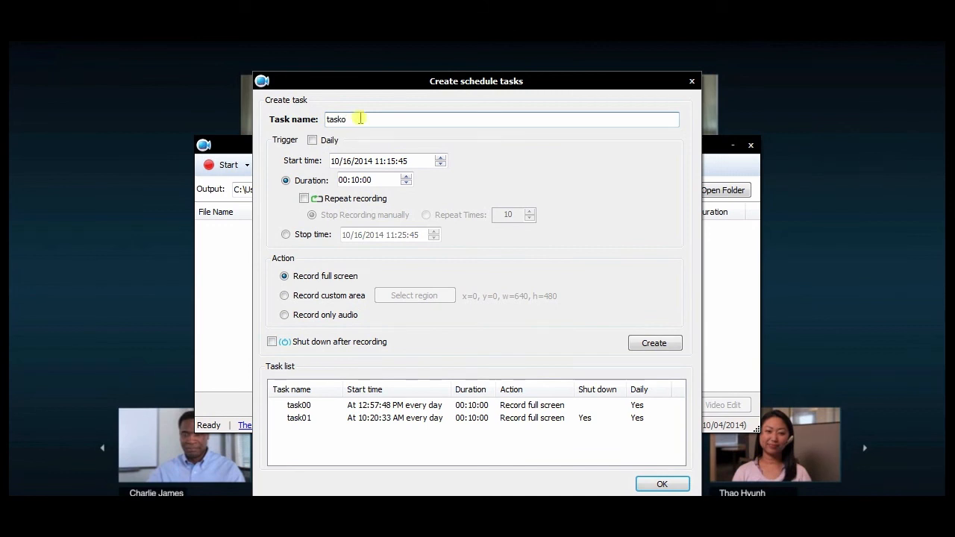
text(task1)
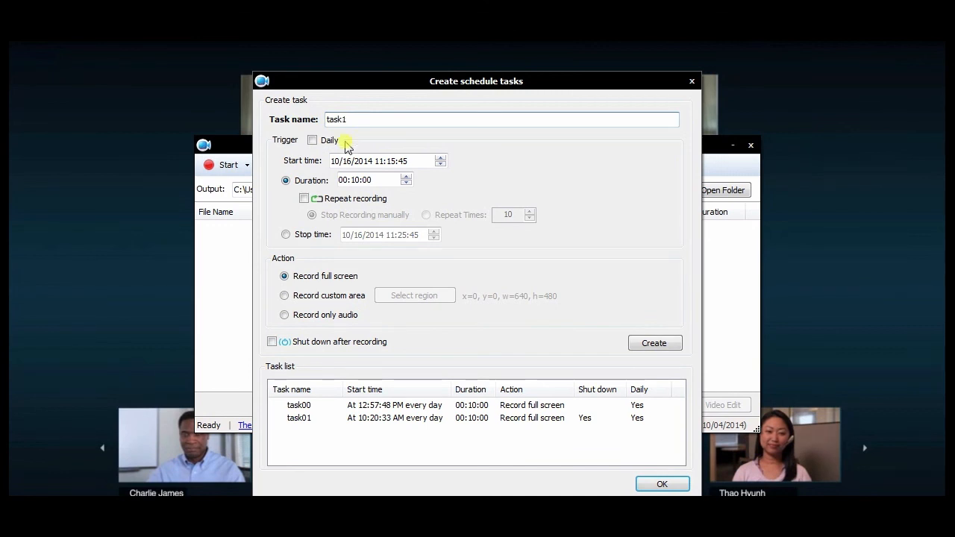
- Make task1 repeat daily with a set stop time and add it to the task list
click(312, 141)
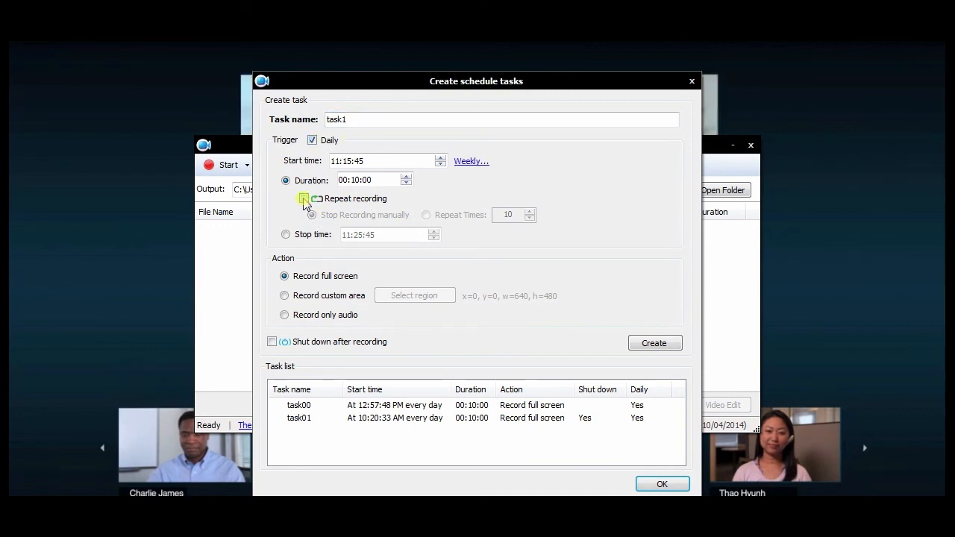
click(287, 234)
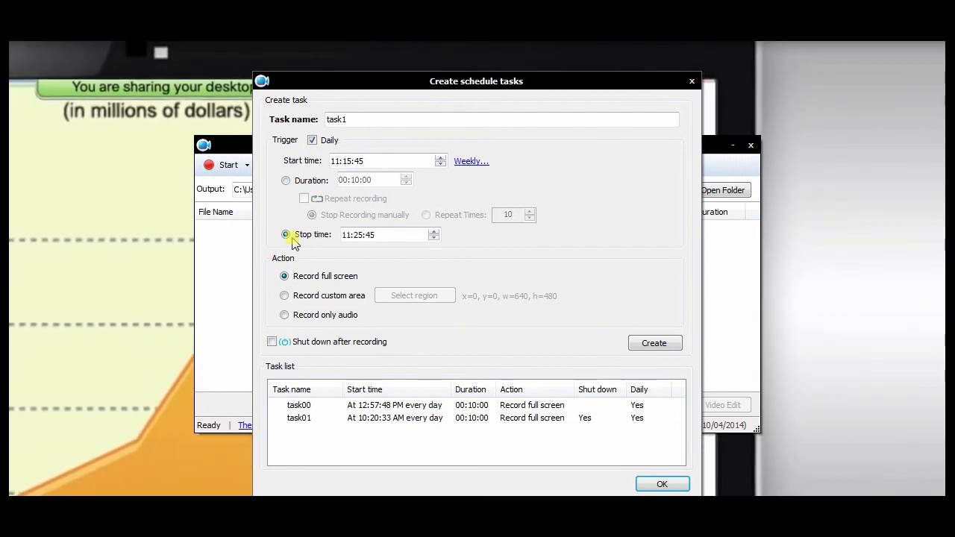
click(653, 342)
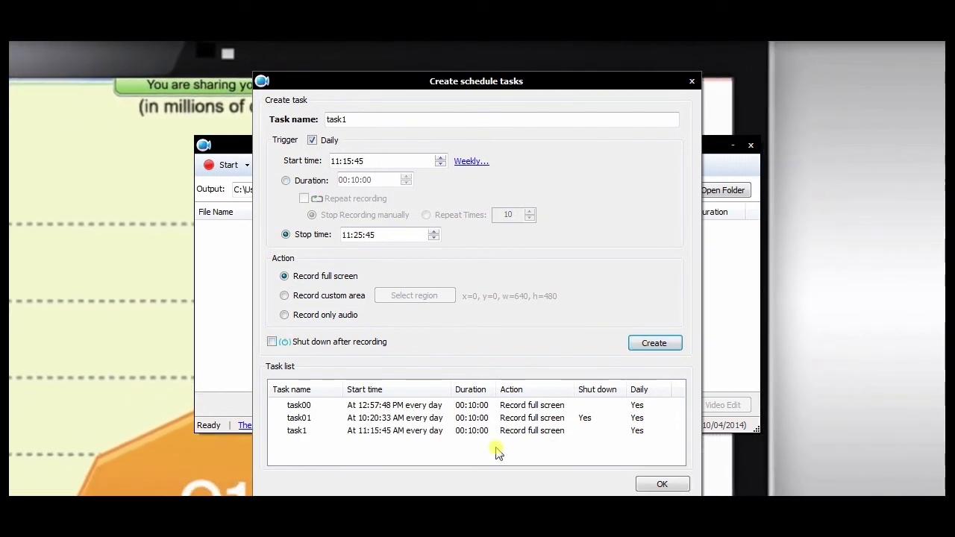
click(662, 483)
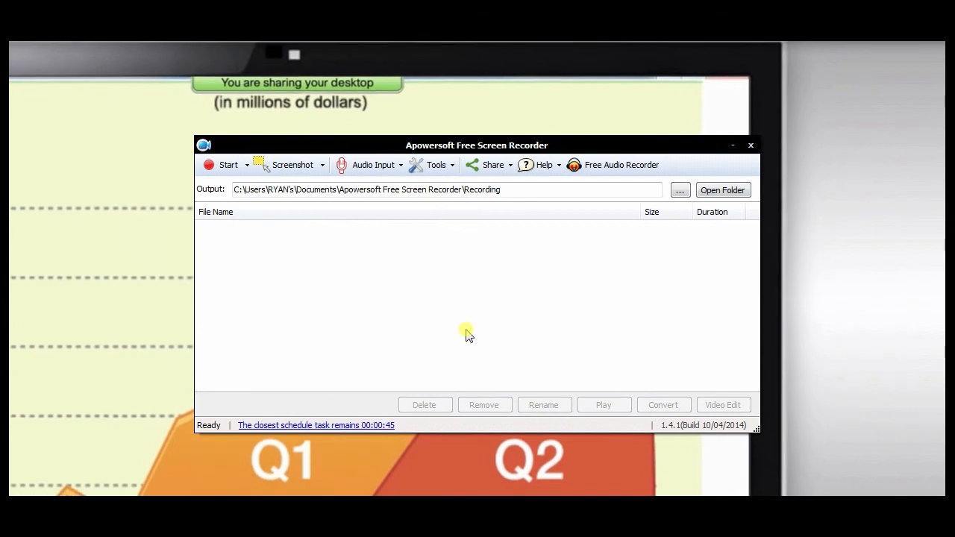